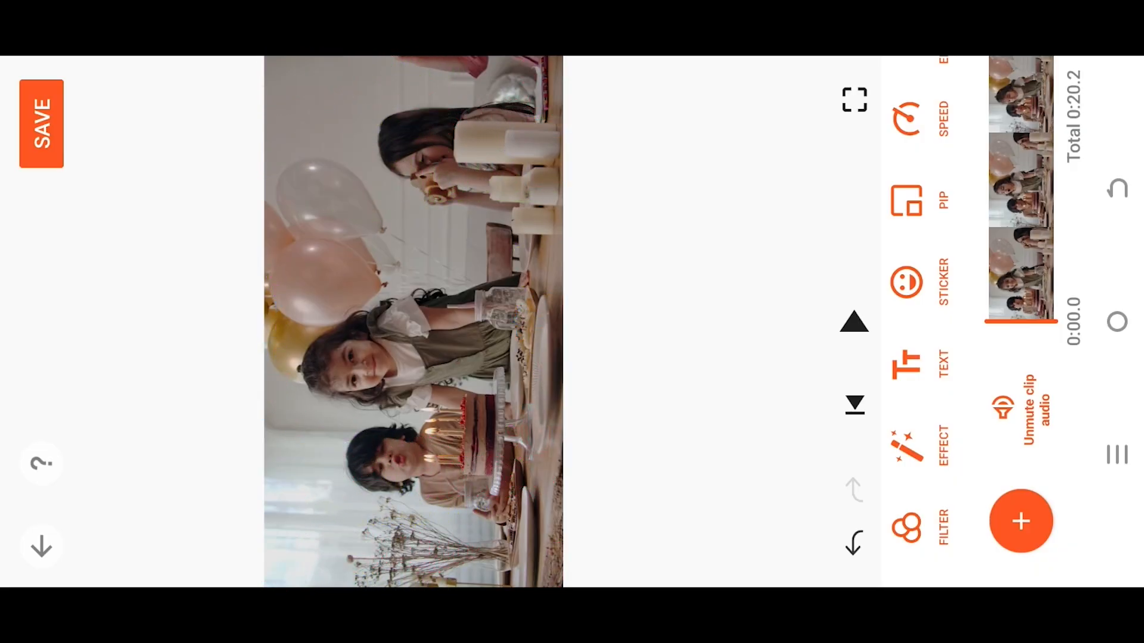
Step: Add the green-screen balloon clip from the gallery as a PIP overlay
{"action": "left_click", "coordinate": [1021, 520]}
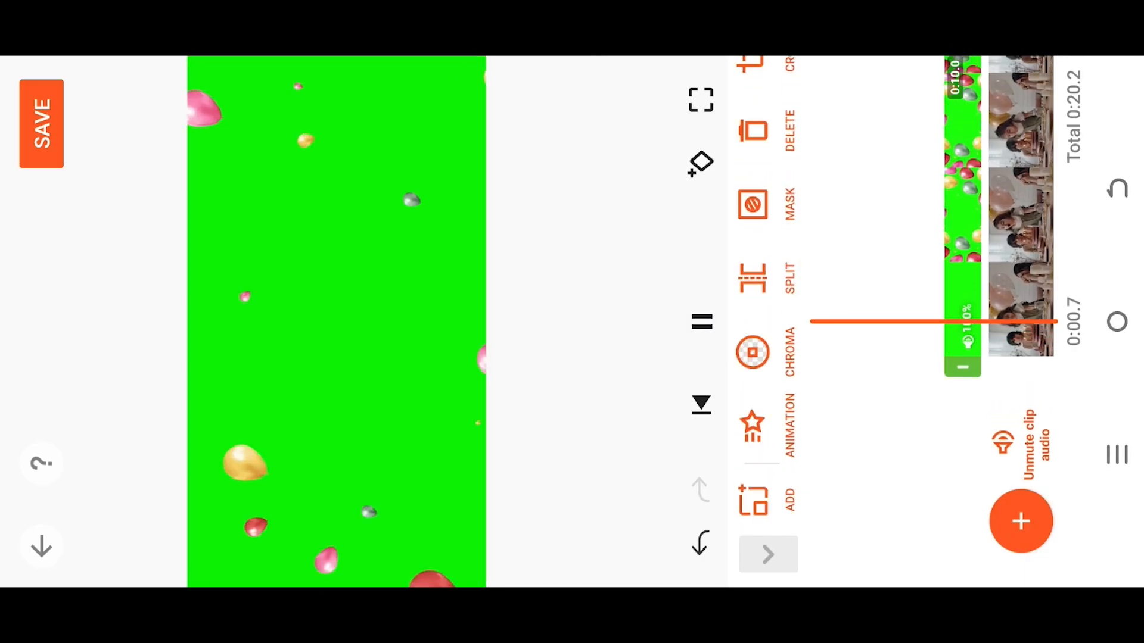
{"action": "left_click", "coordinate": [701, 322]}
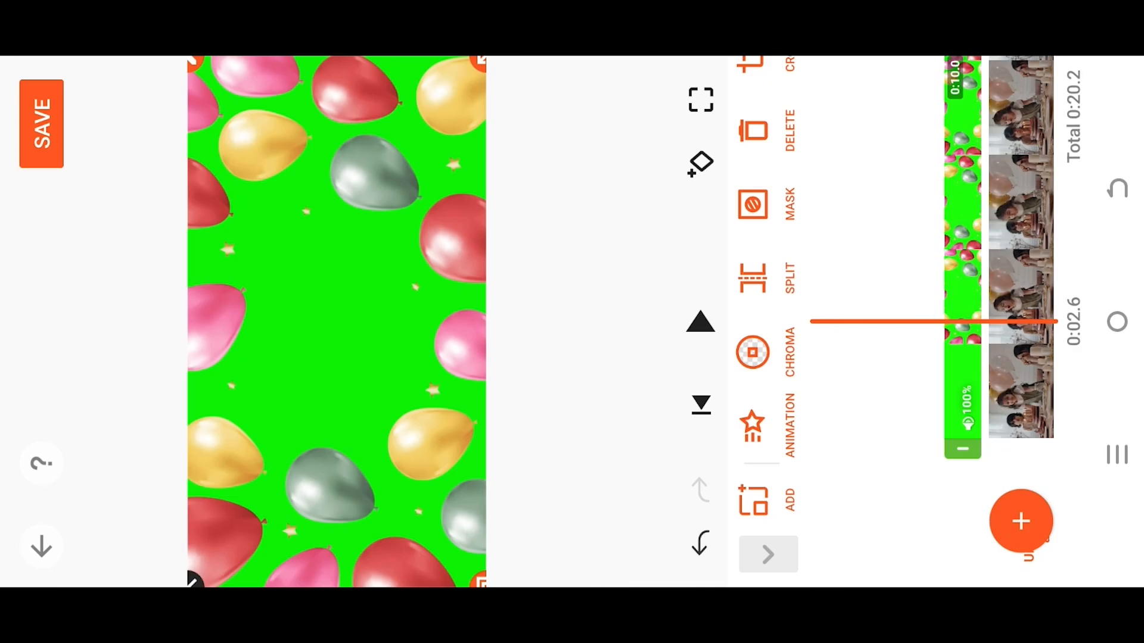
Step: Apply Chroma key on green with Strength 87 and Shadow 60
{"action": "left_click", "coordinate": [754, 352]}
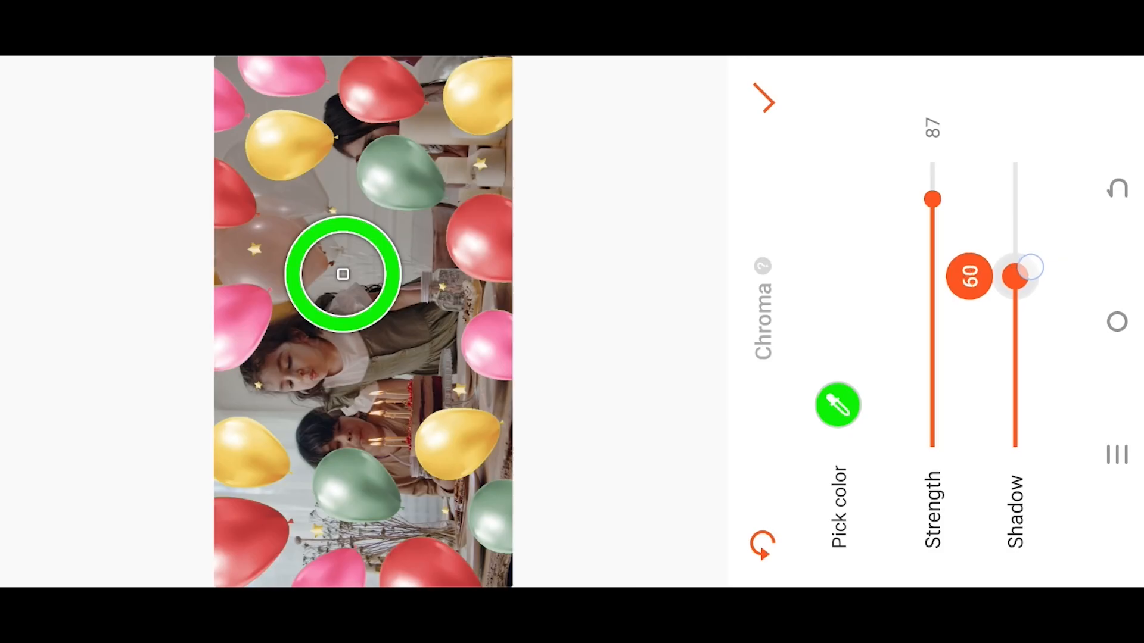
{"action": "left_click", "coordinate": [763, 101]}
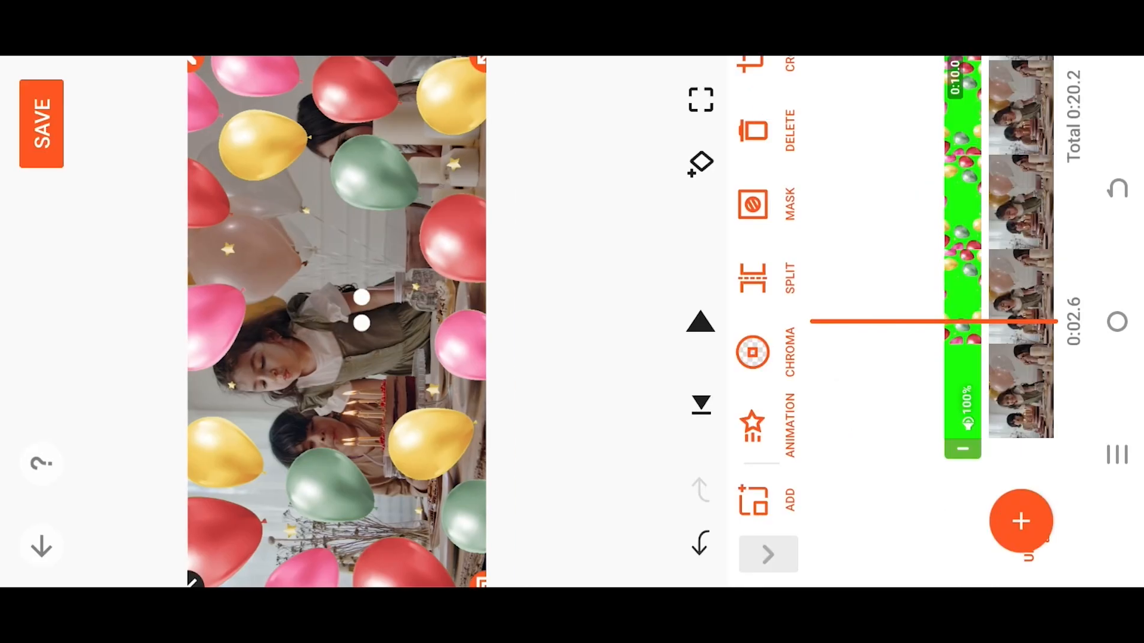